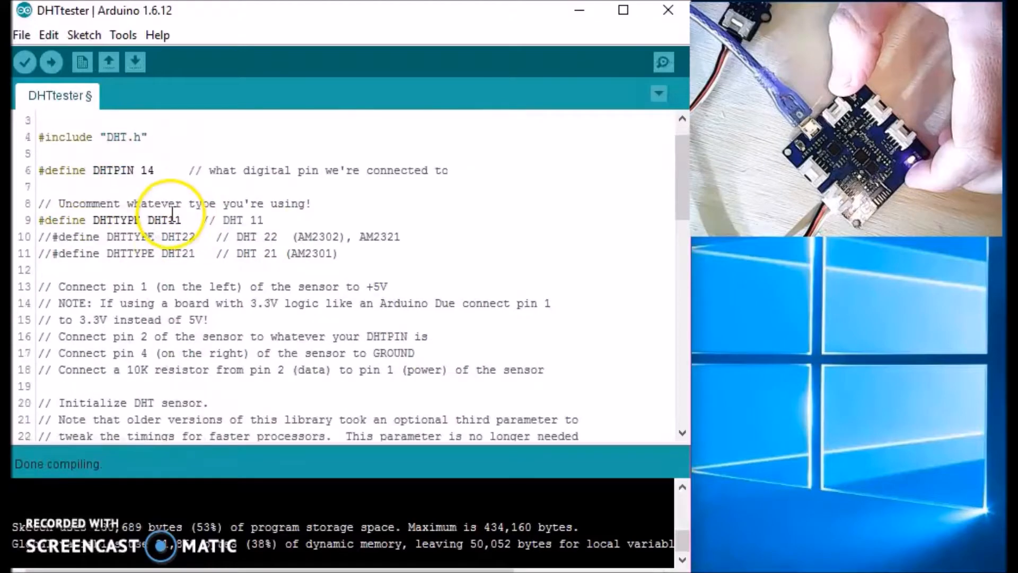
Check under Tools that the board is SparkFun ESP8266 Thing Dev and the port is COM11
scroll("down", 3)
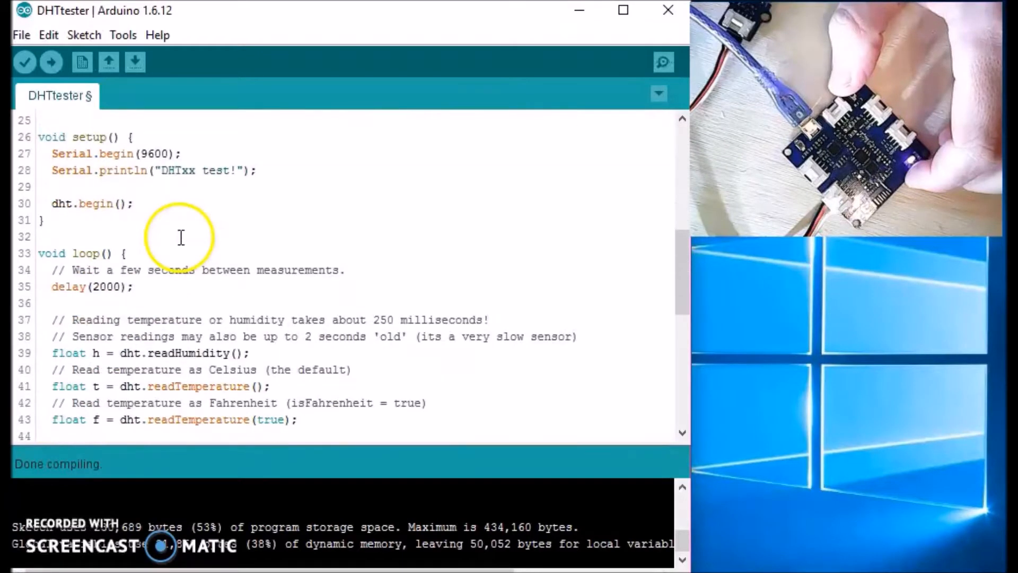
scroll("down", 3)
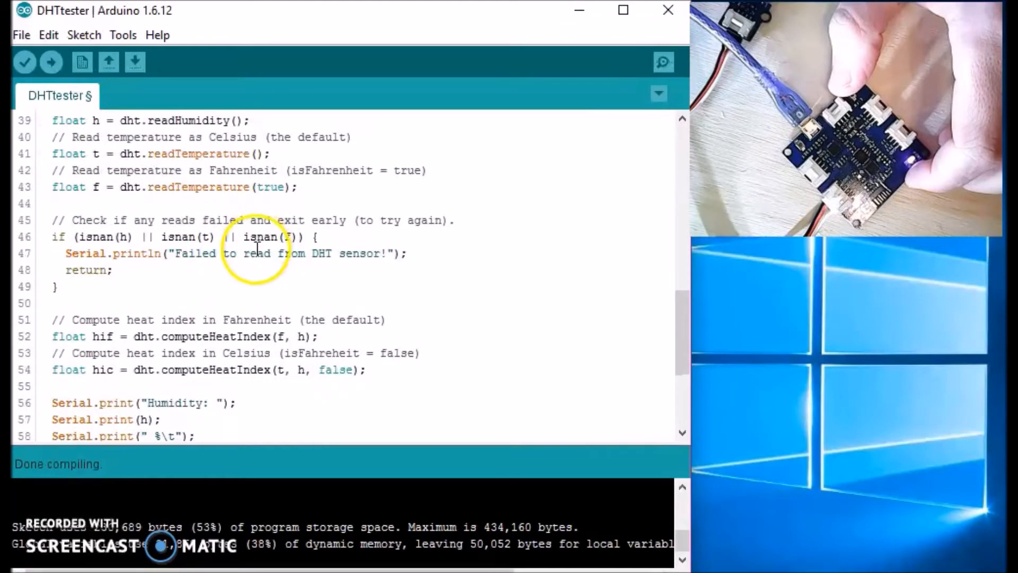
scroll("down", 3)
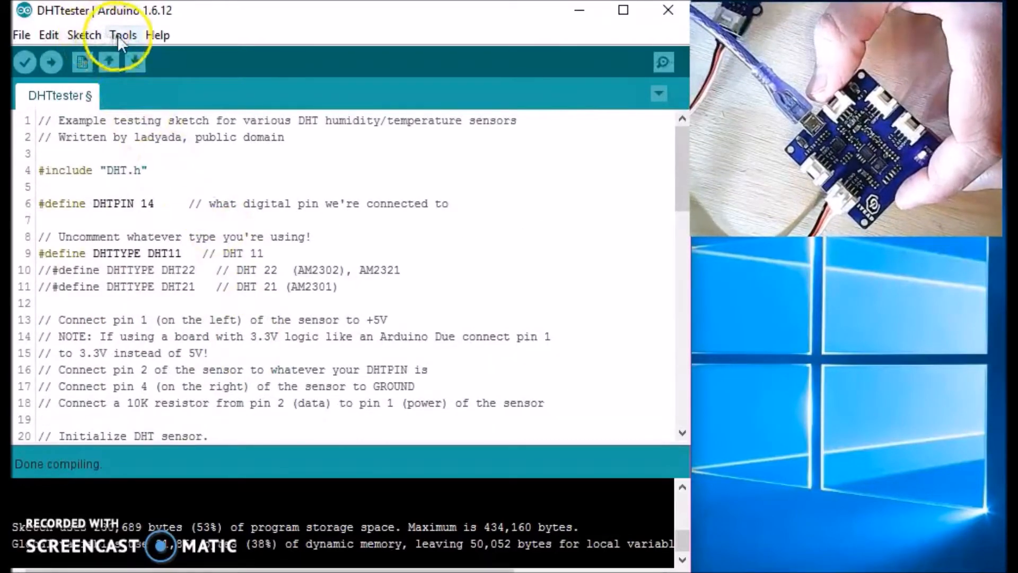
left_click(123, 34)
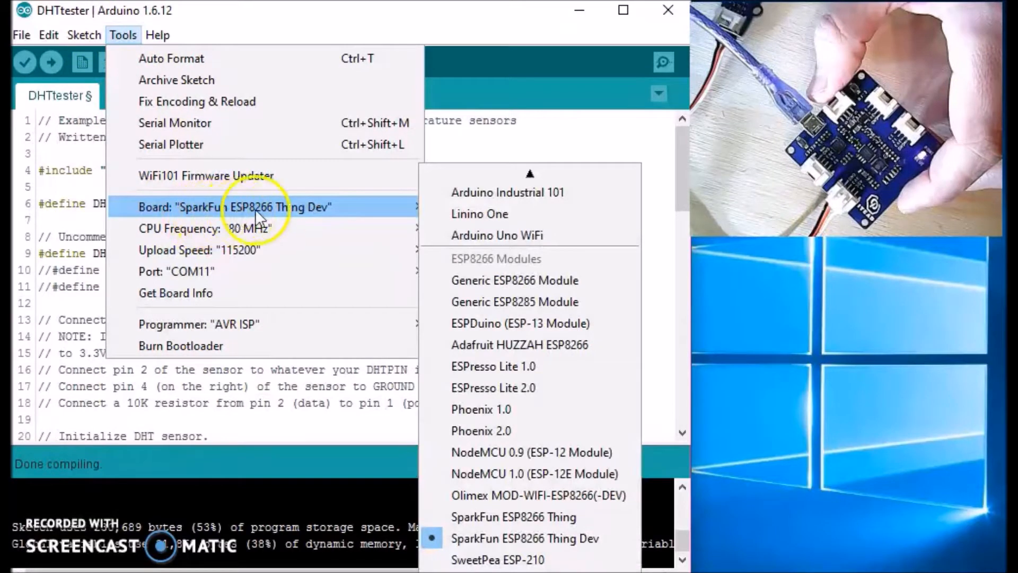
mouse_move(399, 221)
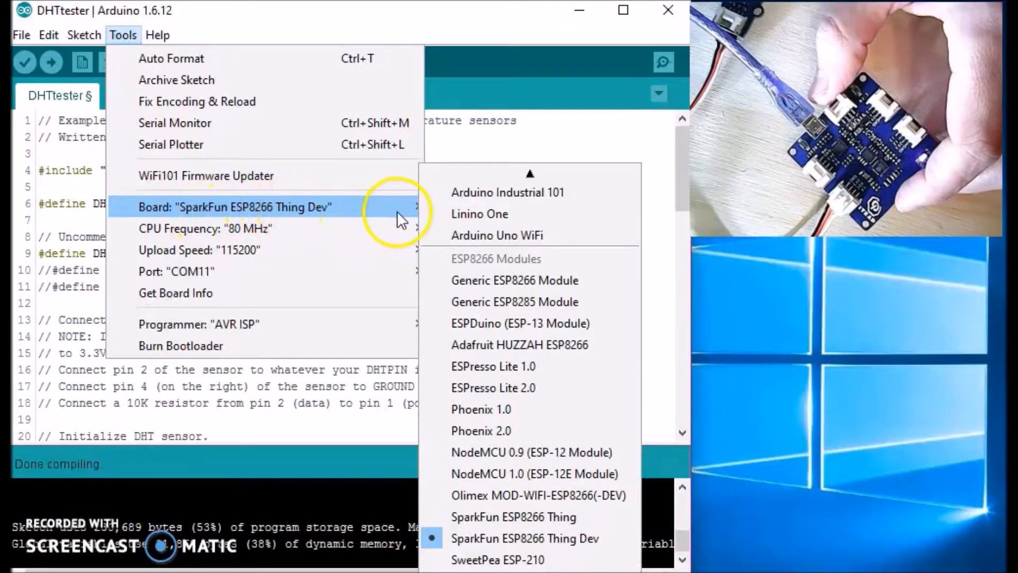
mouse_move(479, 214)
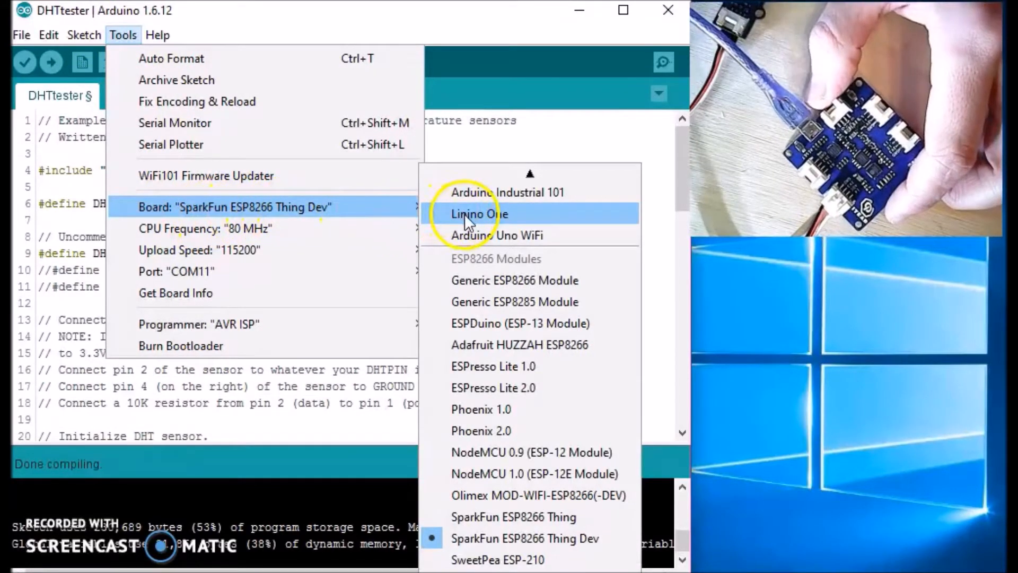
mouse_move(532, 280)
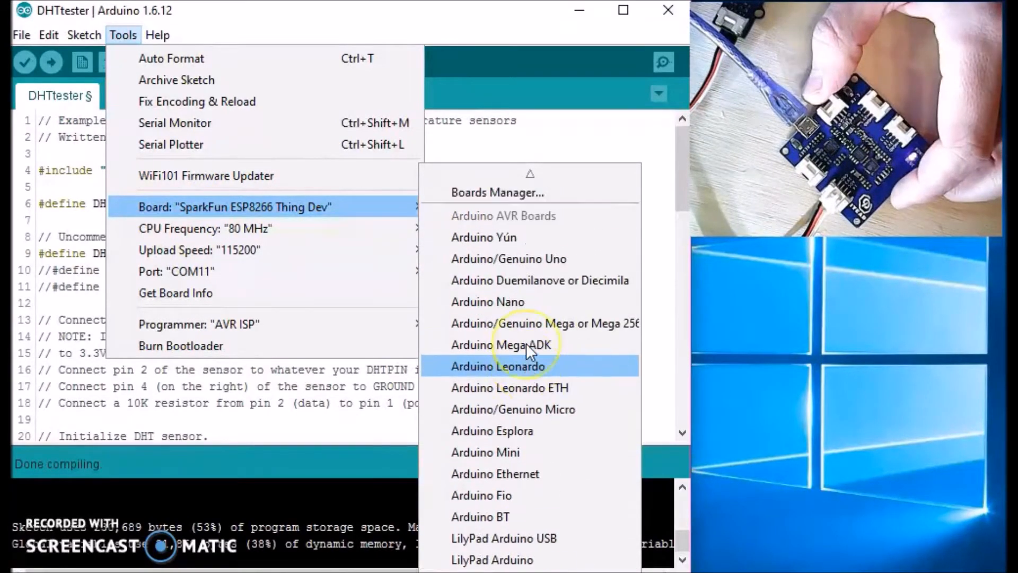
mouse_move(508, 258)
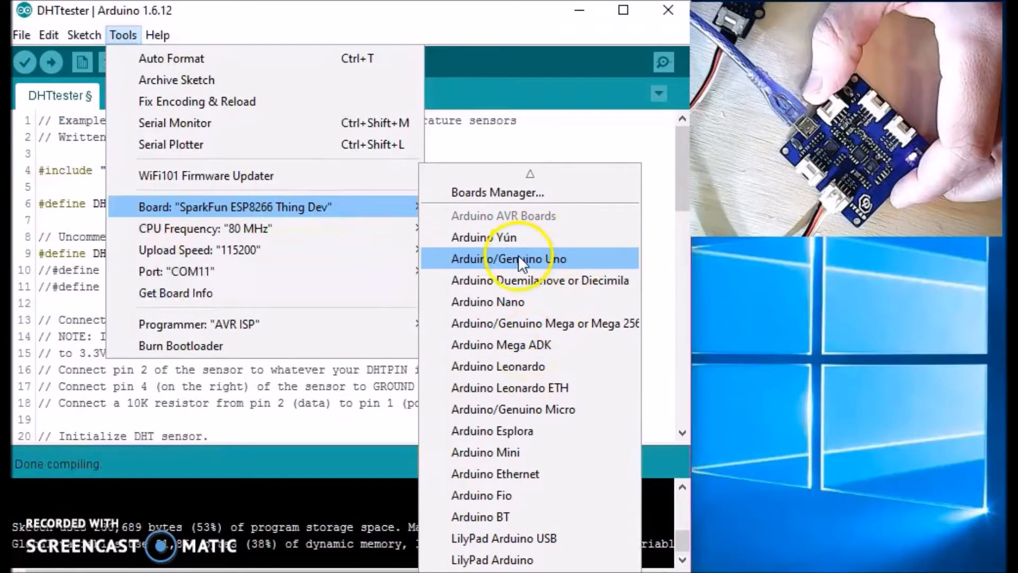
mouse_move(518, 322)
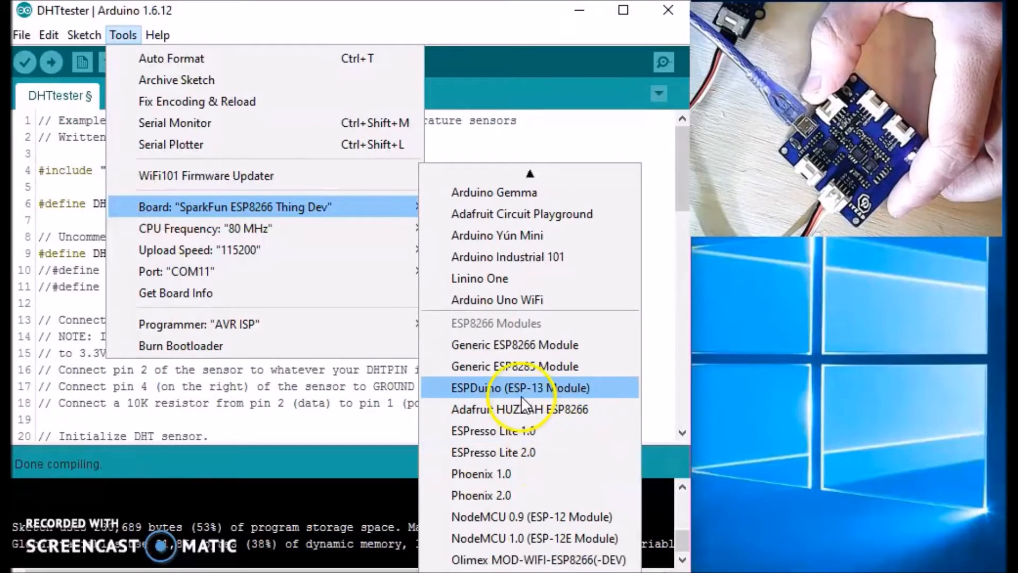
mouse_move(538, 390)
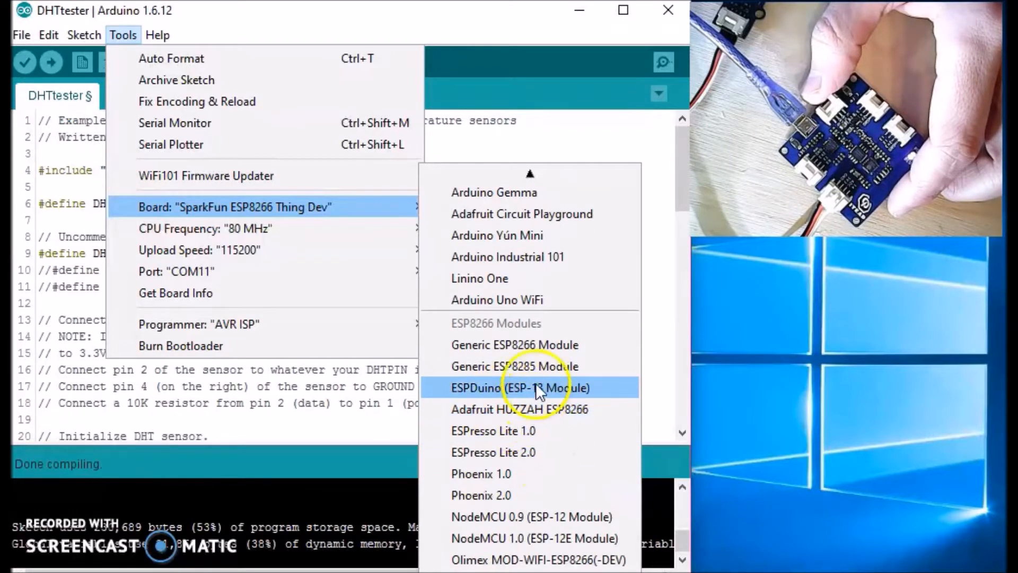
mouse_move(532, 344)
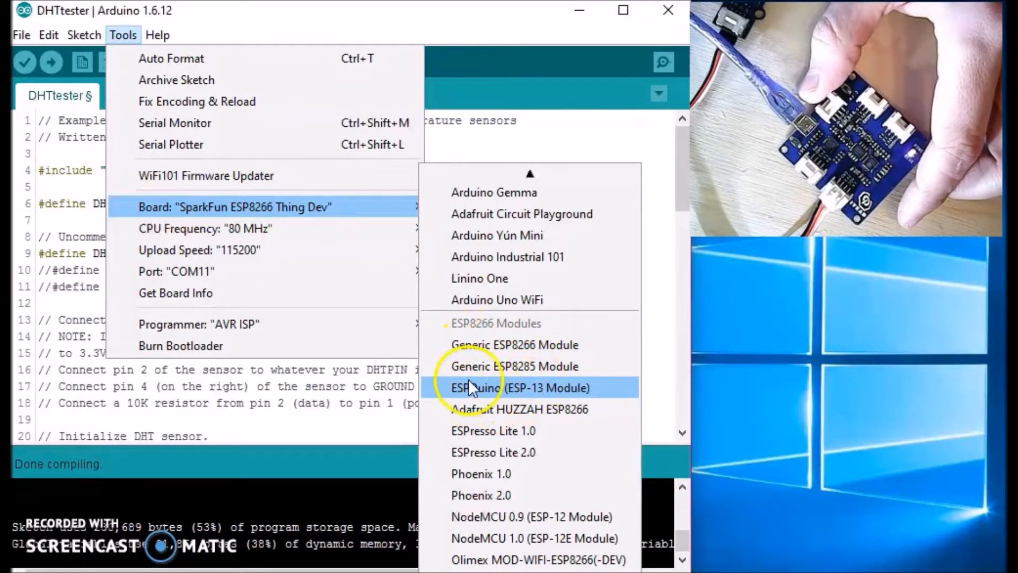
mouse_move(532, 396)
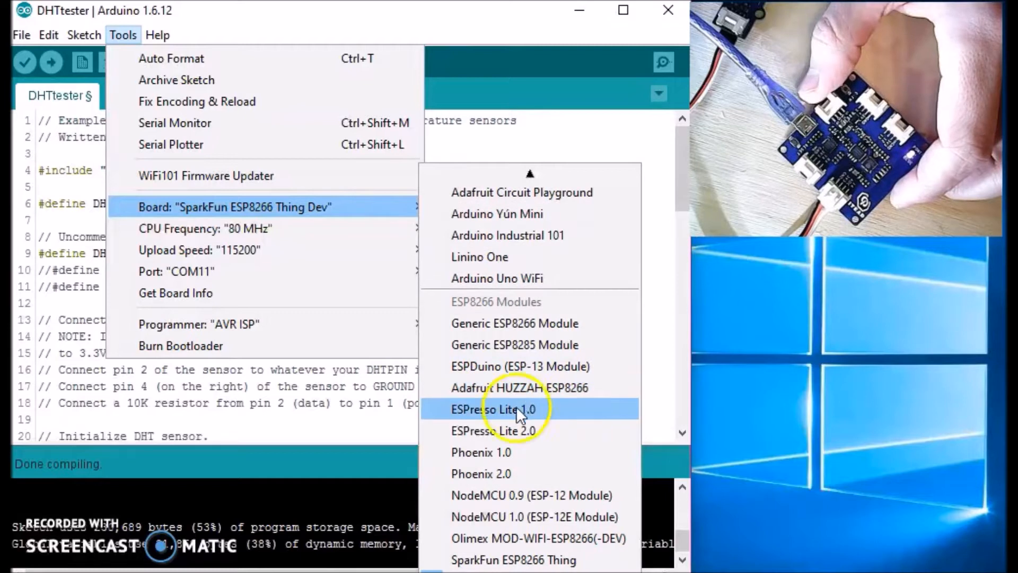
mouse_move(520, 387)
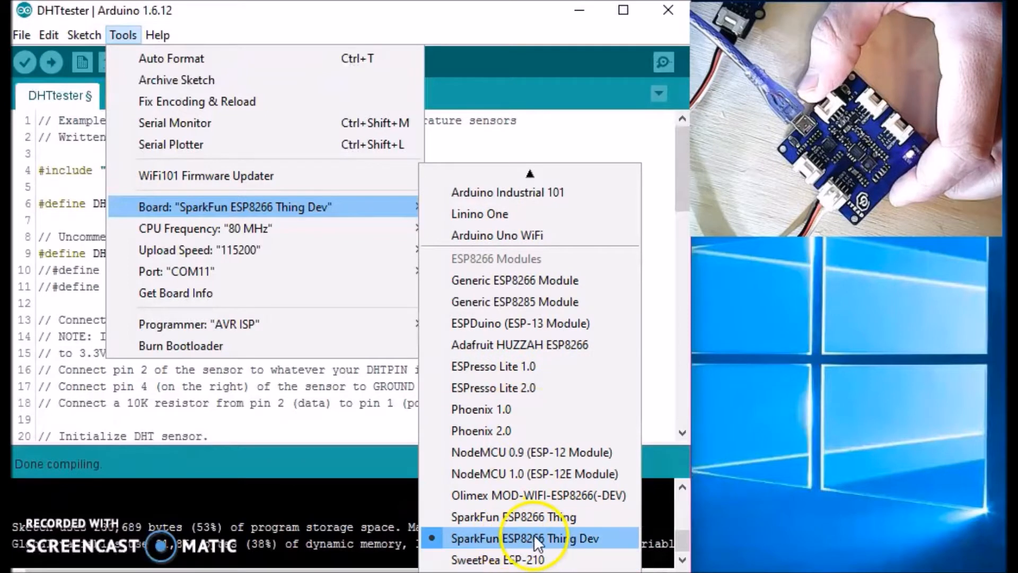
mouse_move(578, 549)
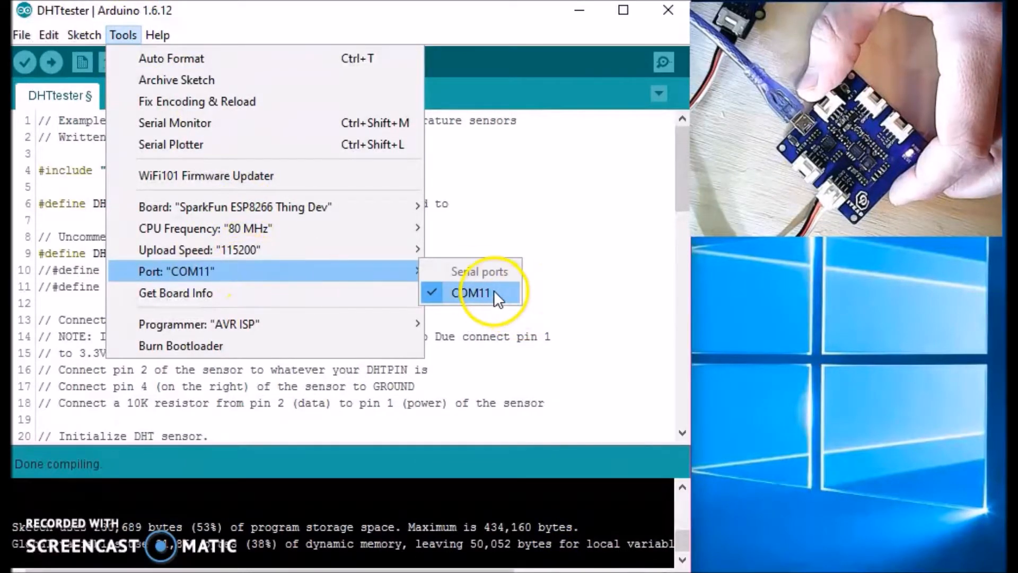
Select COM11 as the port, closing the menu back to the DHTtester sketch
left_click(471, 292)
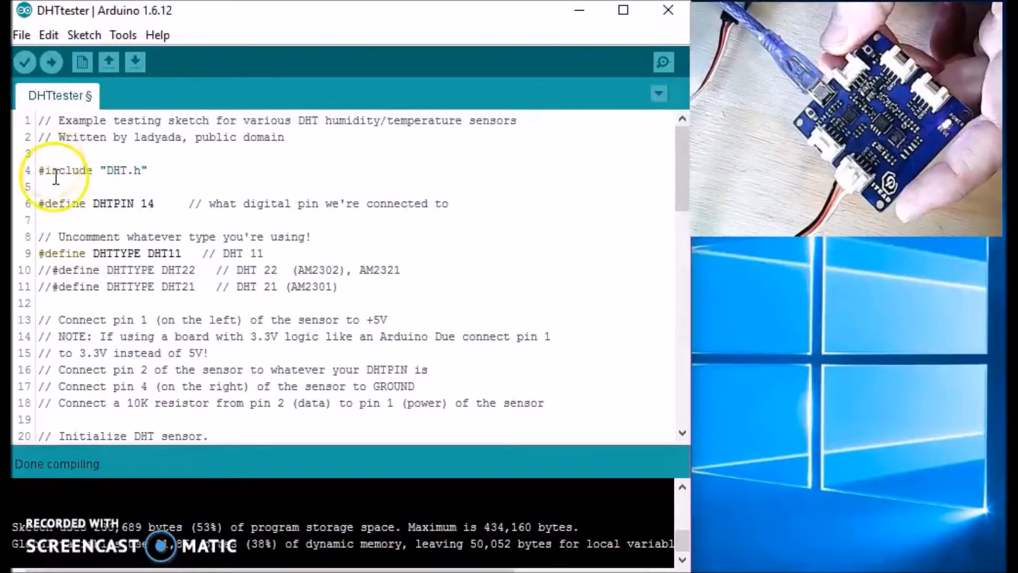
Upload DHTtester to the ESP8266 and wait for 'Done uploading' at 100%
left_click(50, 61)
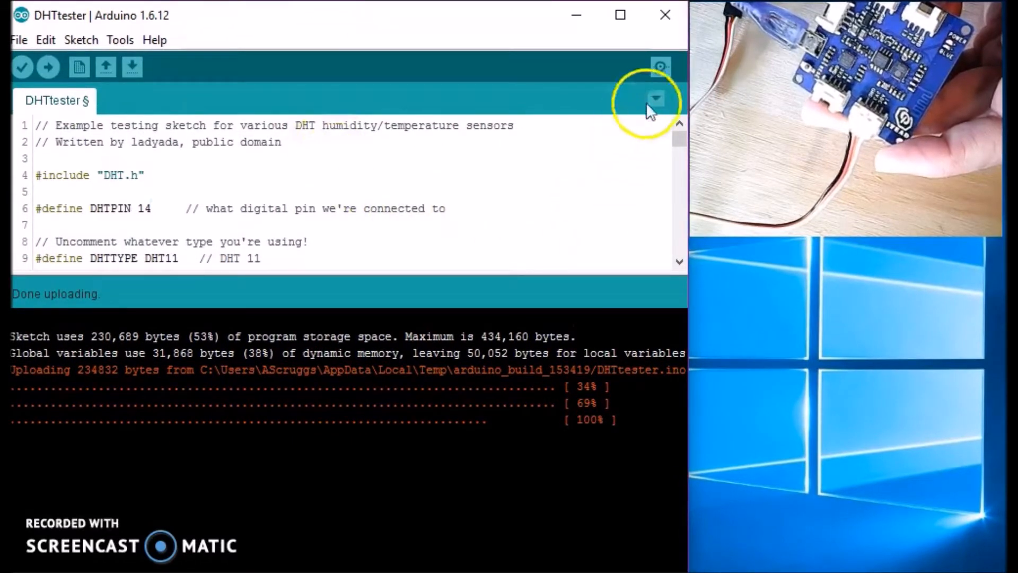
Open the Serial Monitor at 9600 baud to read 39% humidity and 21.00 °C
left_click(660, 67)
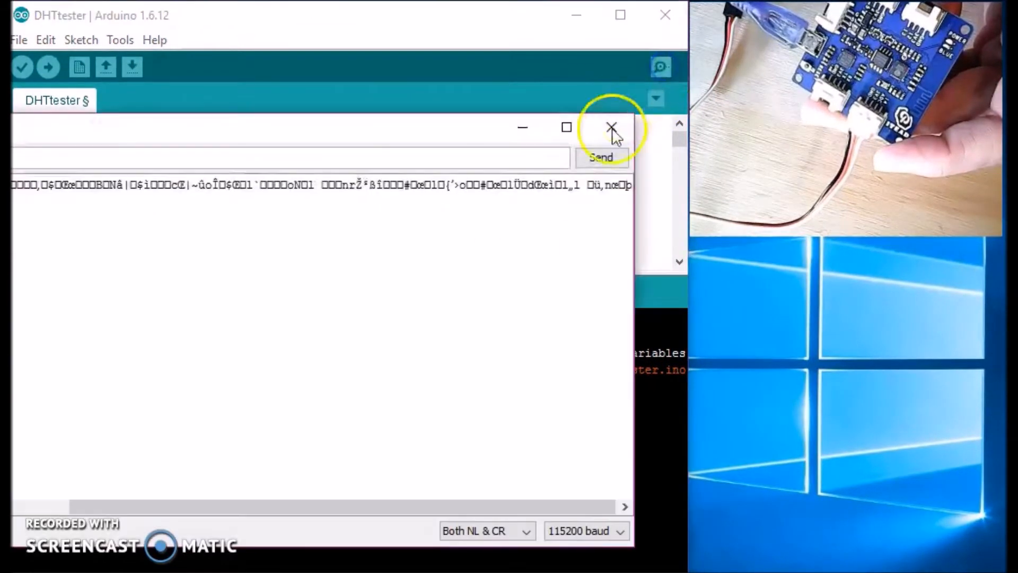
left_click(585, 531)
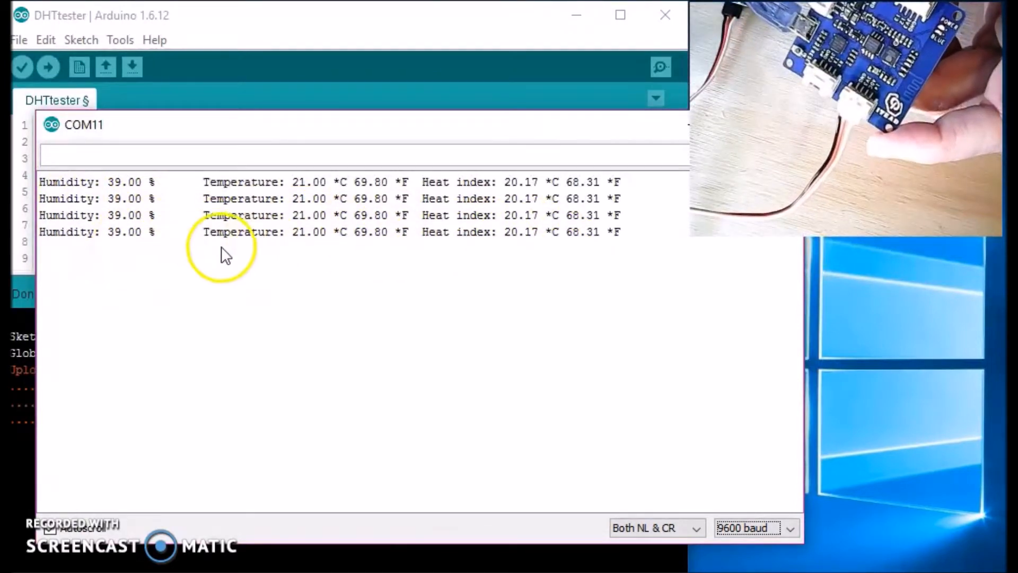
mouse_move(453, 281)
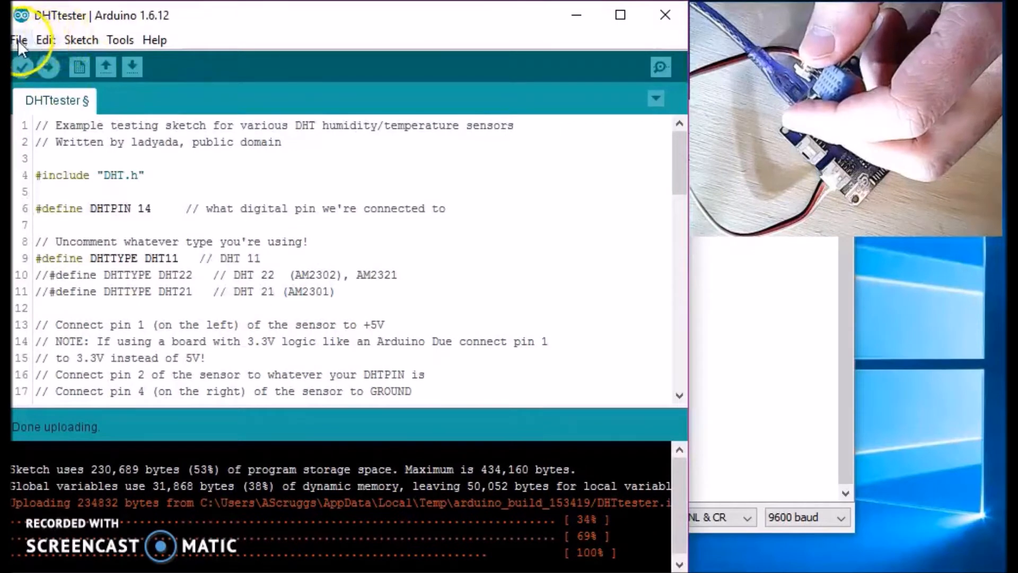
Open the HelloServer example from File > Examples > ESP8266WebServer in a new window
left_click(18, 40)
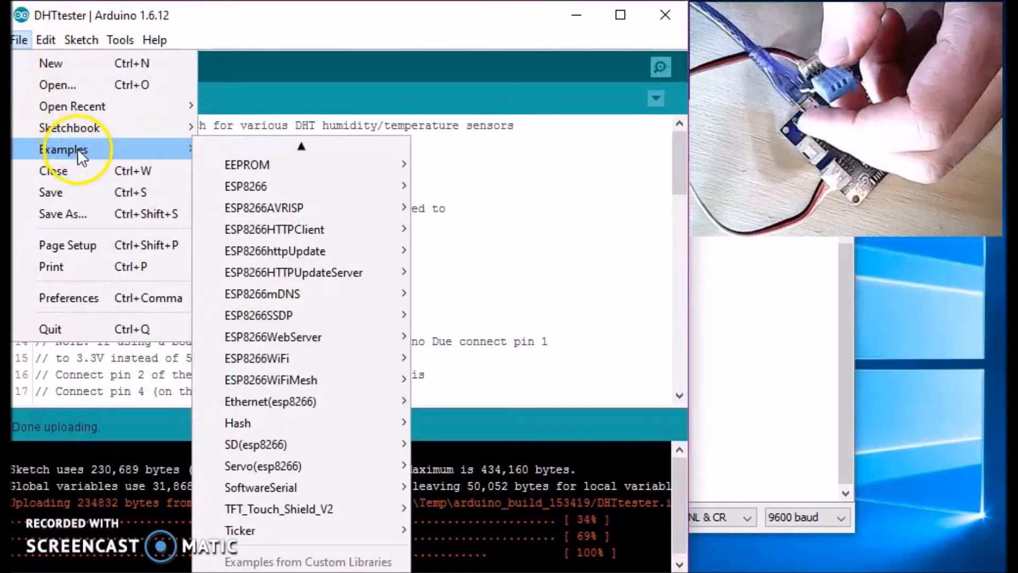
mouse_move(246, 207)
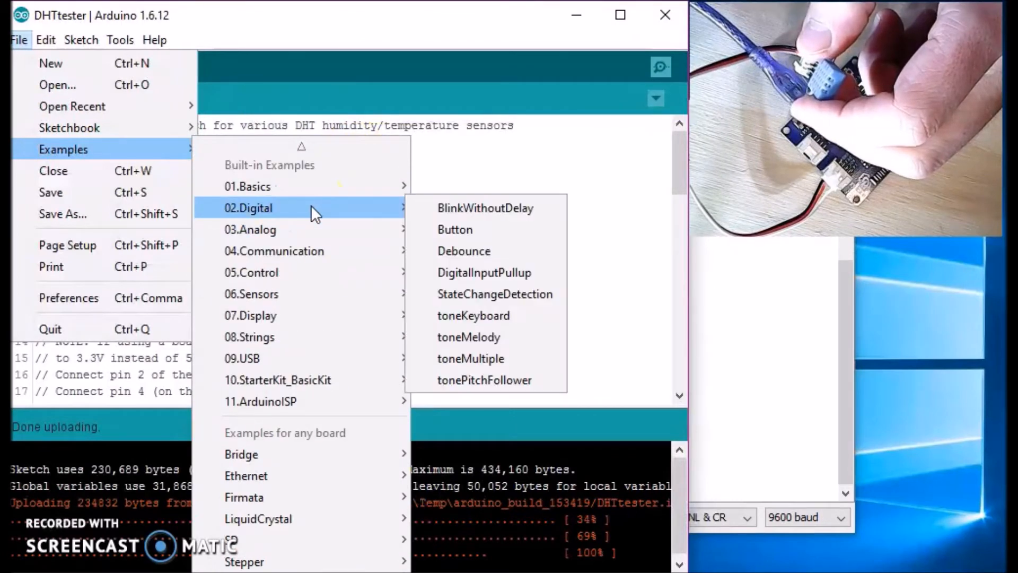
mouse_move(250, 229)
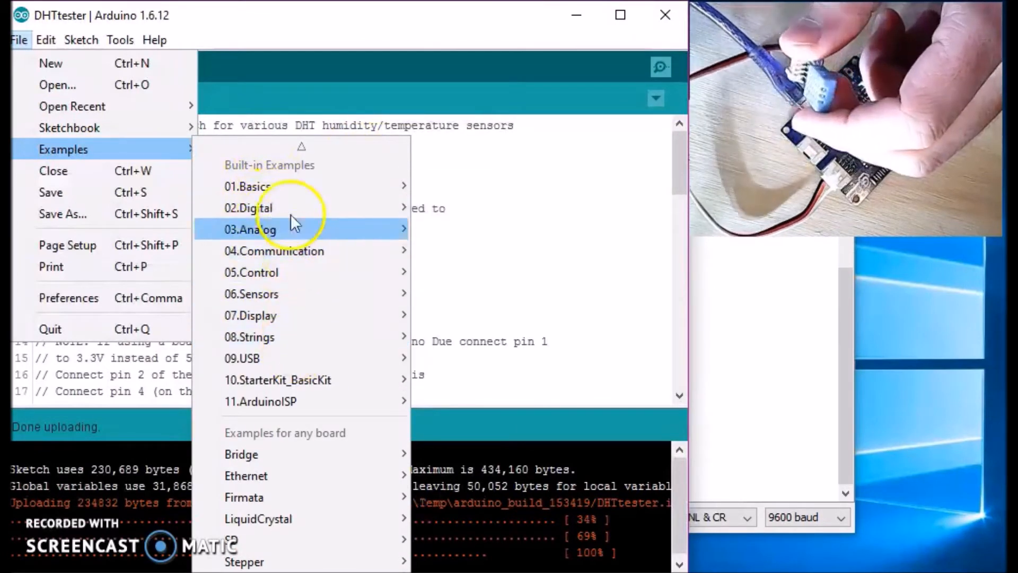
mouse_move(317, 475)
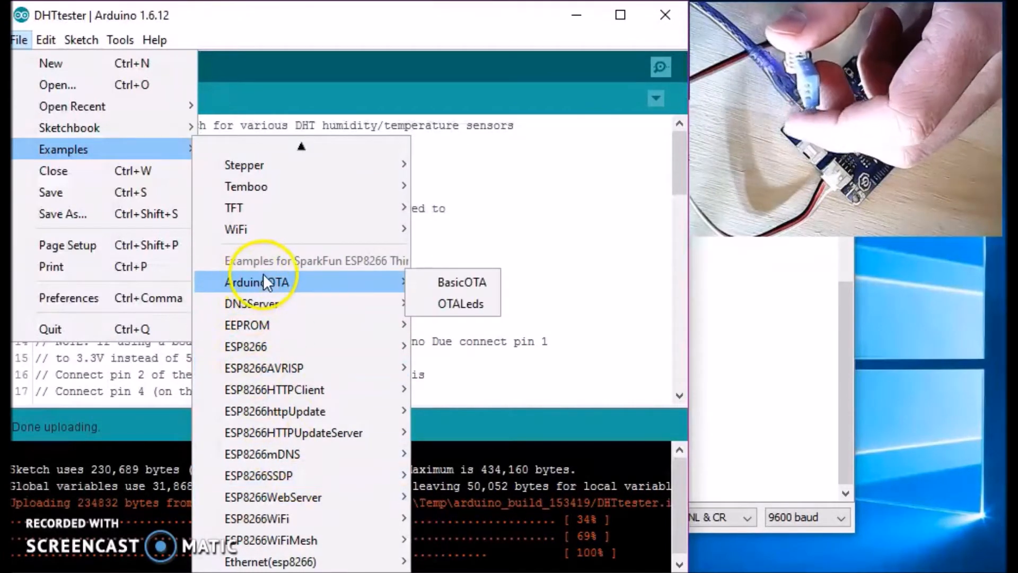
mouse_move(318, 273)
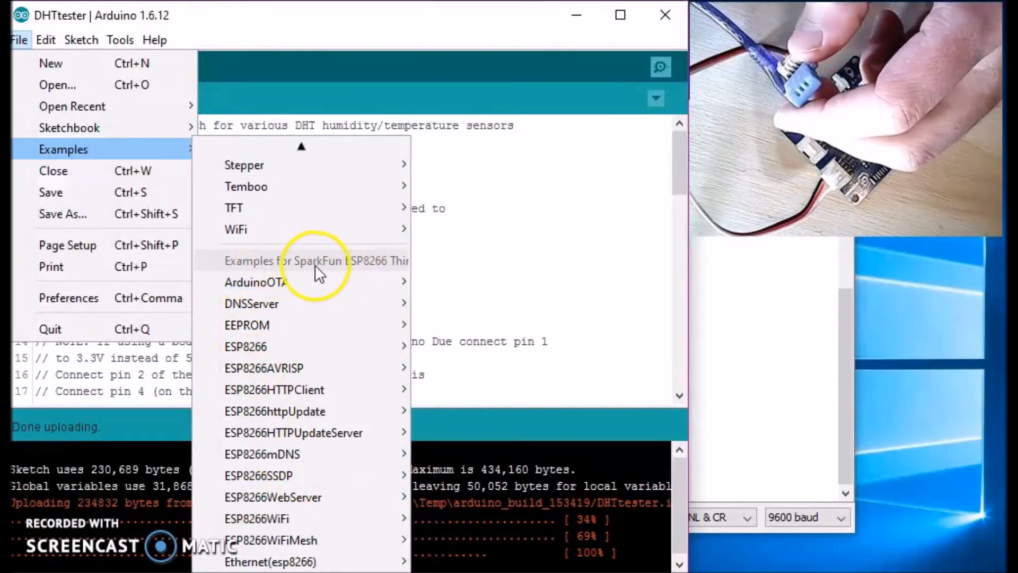
mouse_move(343, 274)
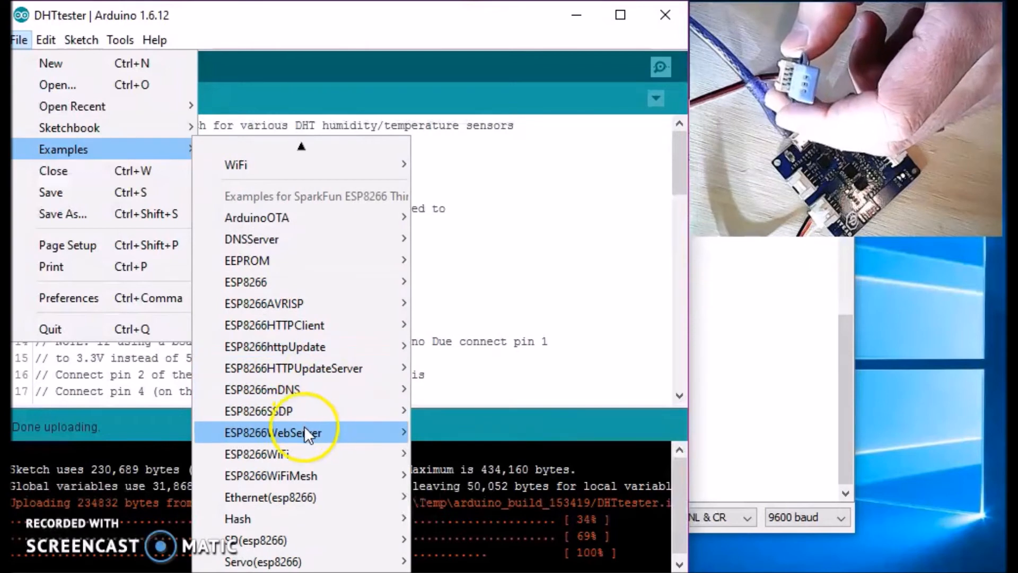
mouse_move(272, 433)
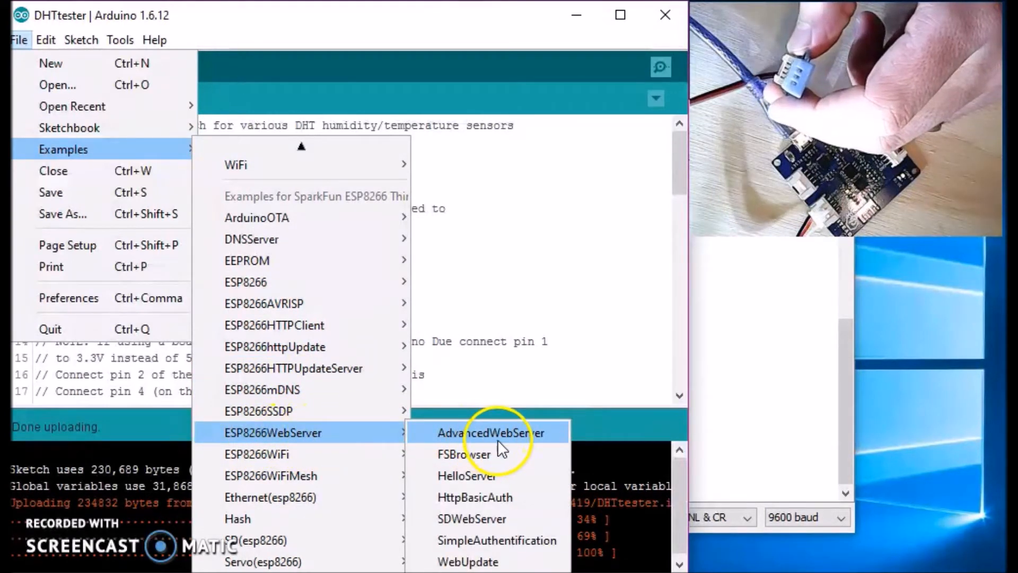
left_click(466, 475)
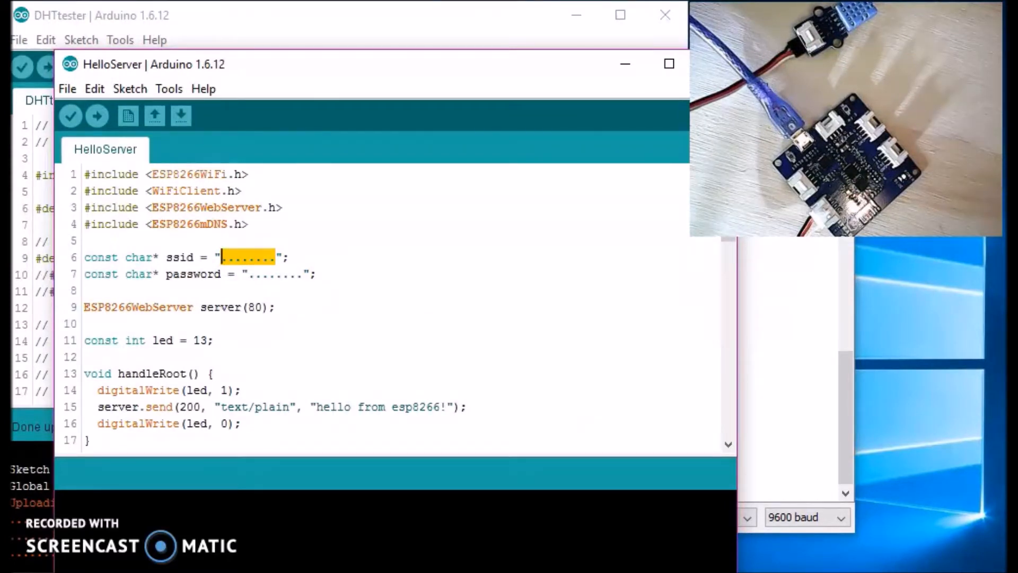
Enter 'Weems_2GHz' as the sketch's ssid network name
type("Weems")
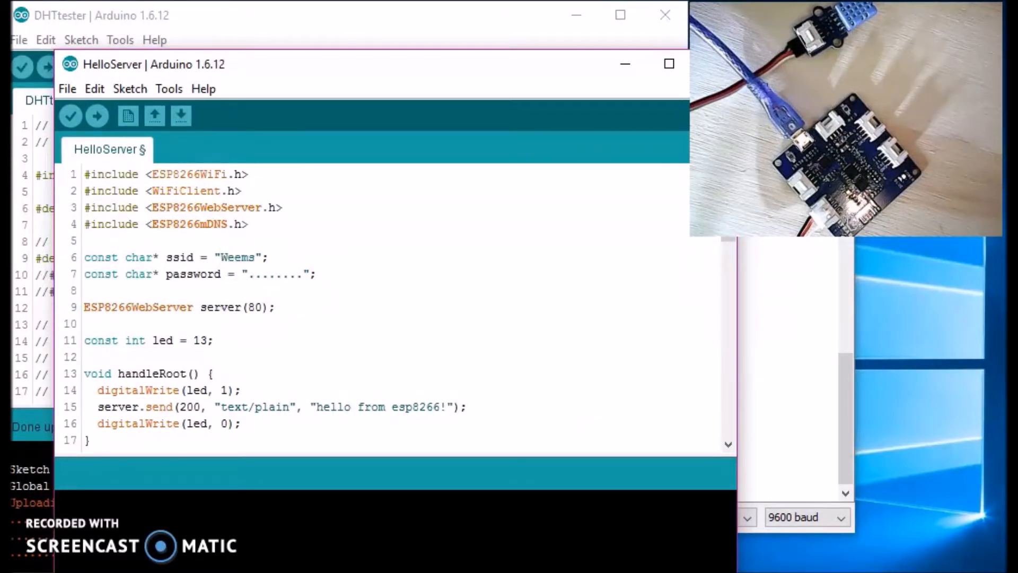
left_click(260, 257)
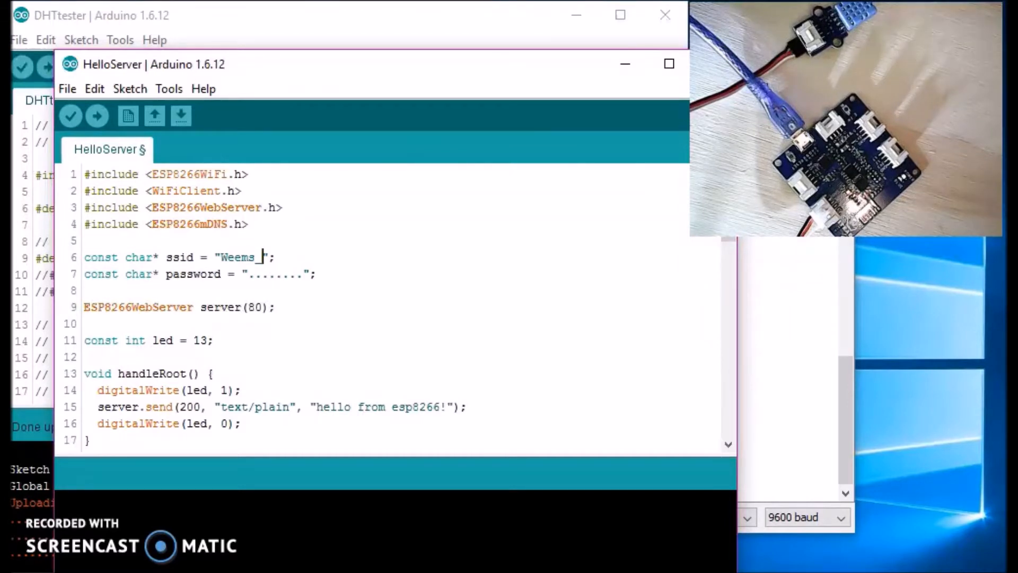
key("Backspace")
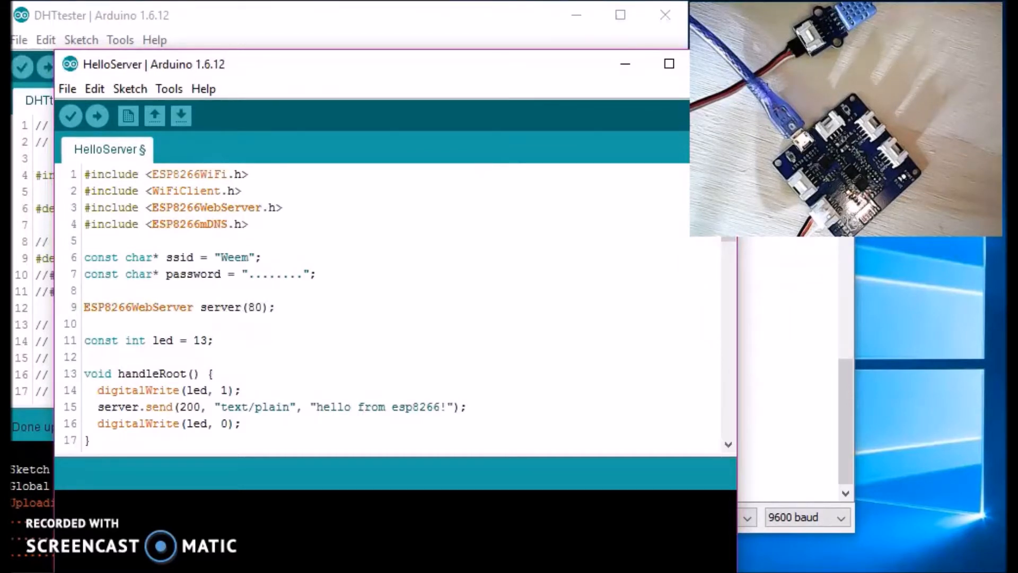
type("s")
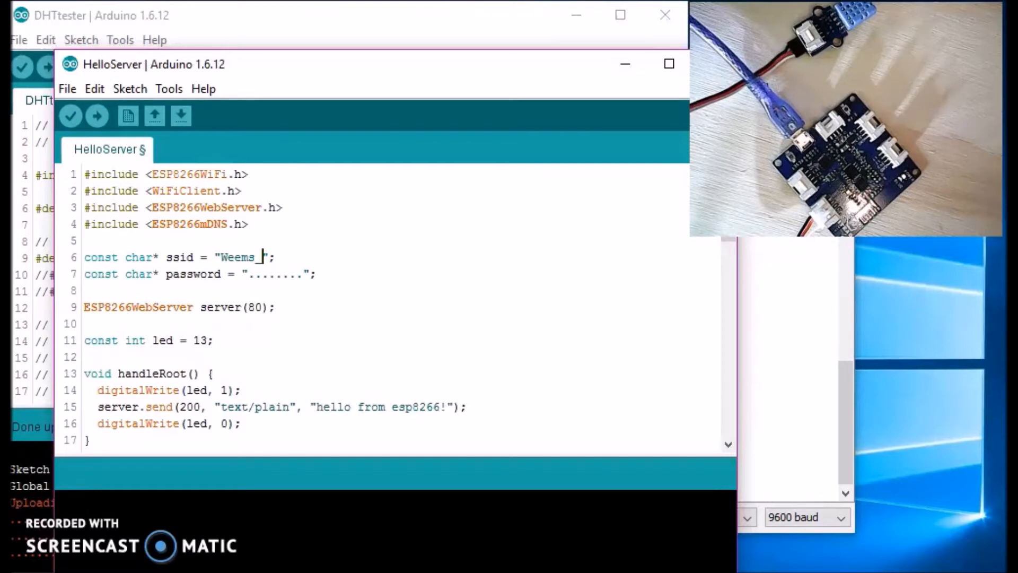
type("_2GH")
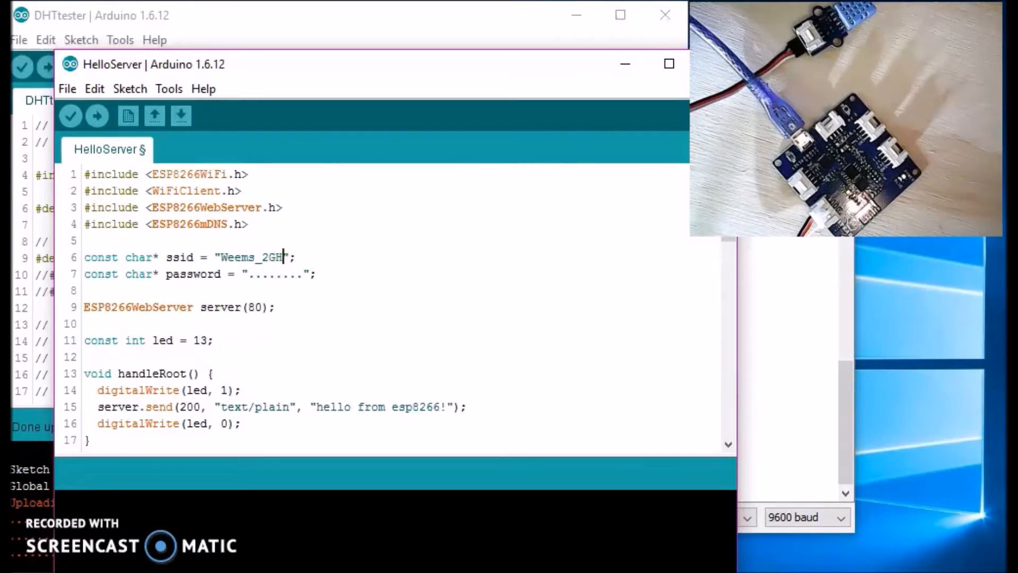
type("z")
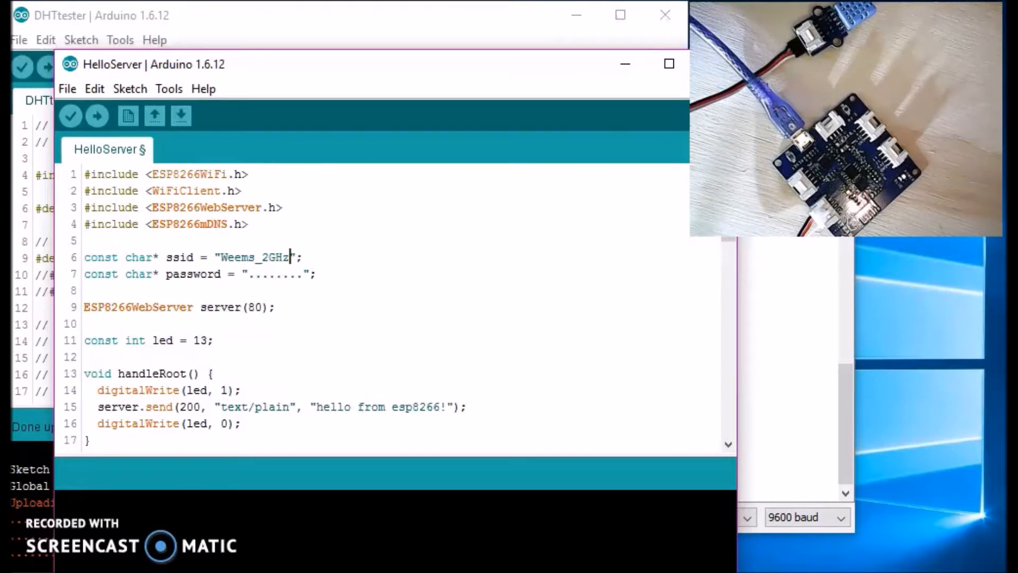
left_click(305, 276)
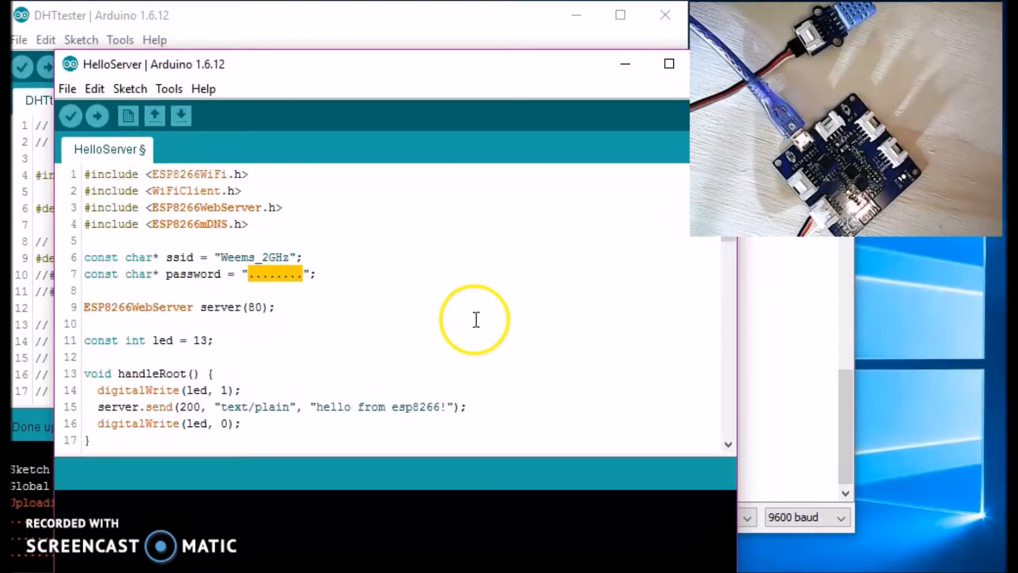
mouse_move(572, 333)
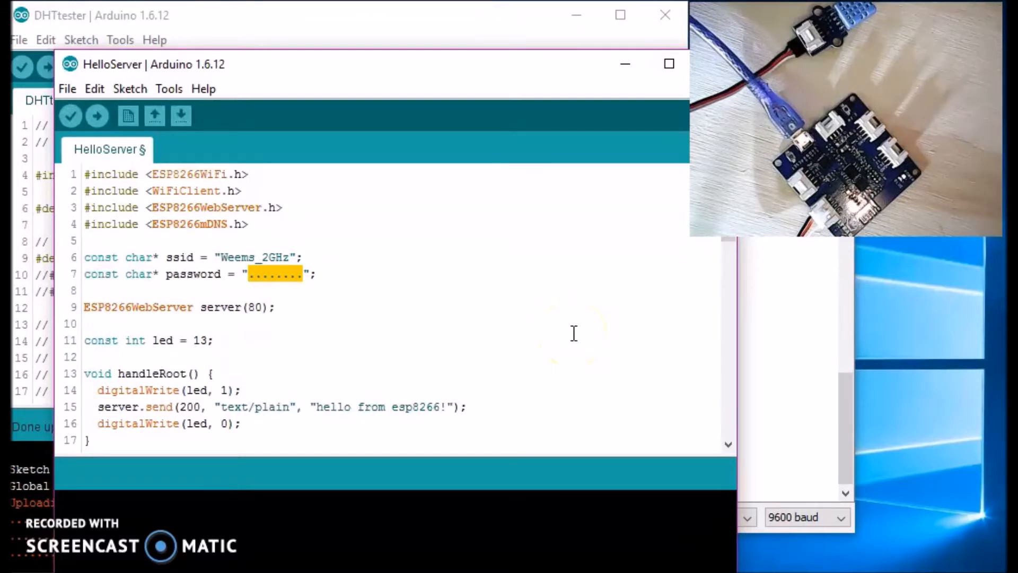
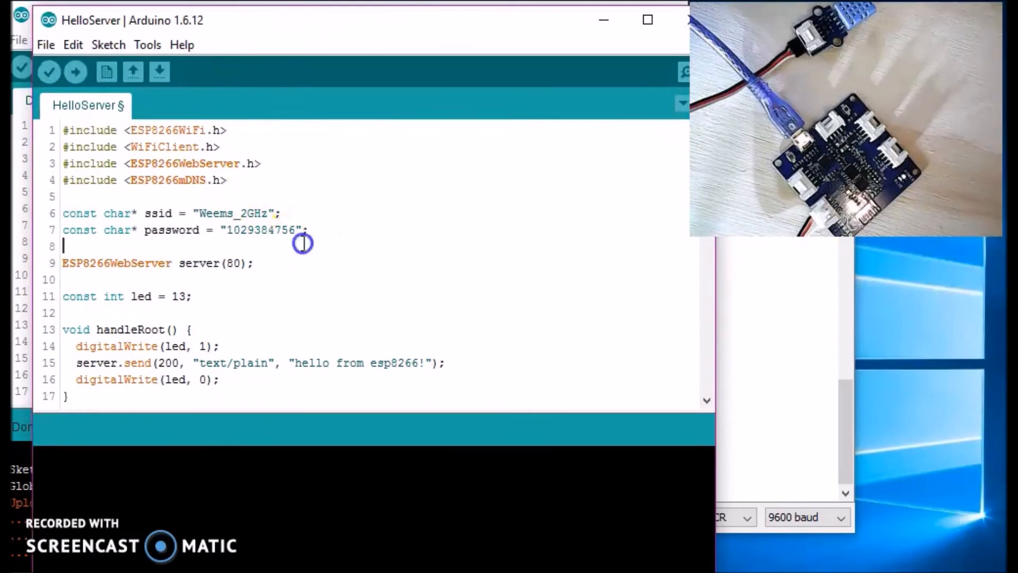
Open the Serial Monitor and set it to 115200 baud to match the sketch
scroll("down", 3)
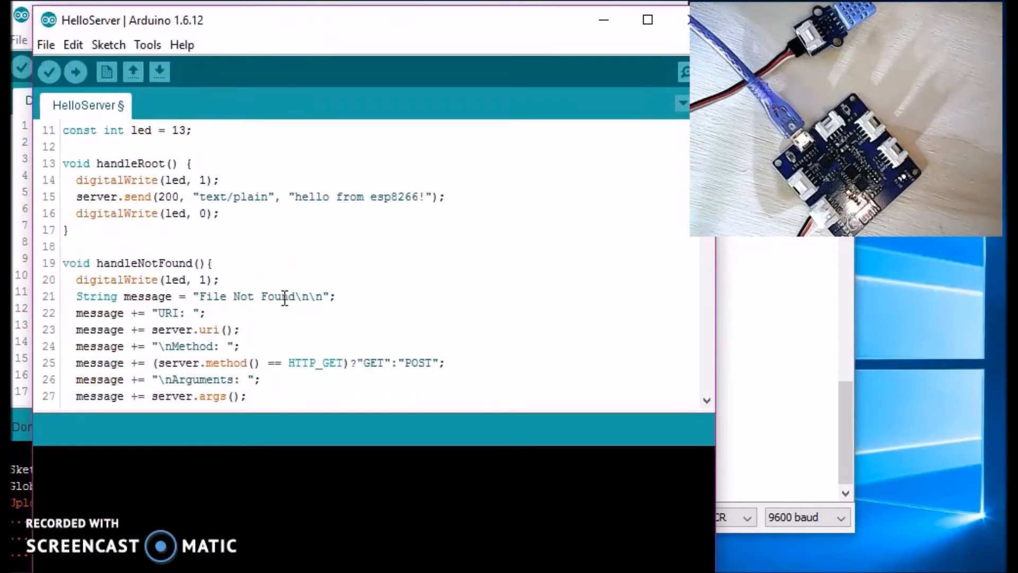
scroll("down", 3)
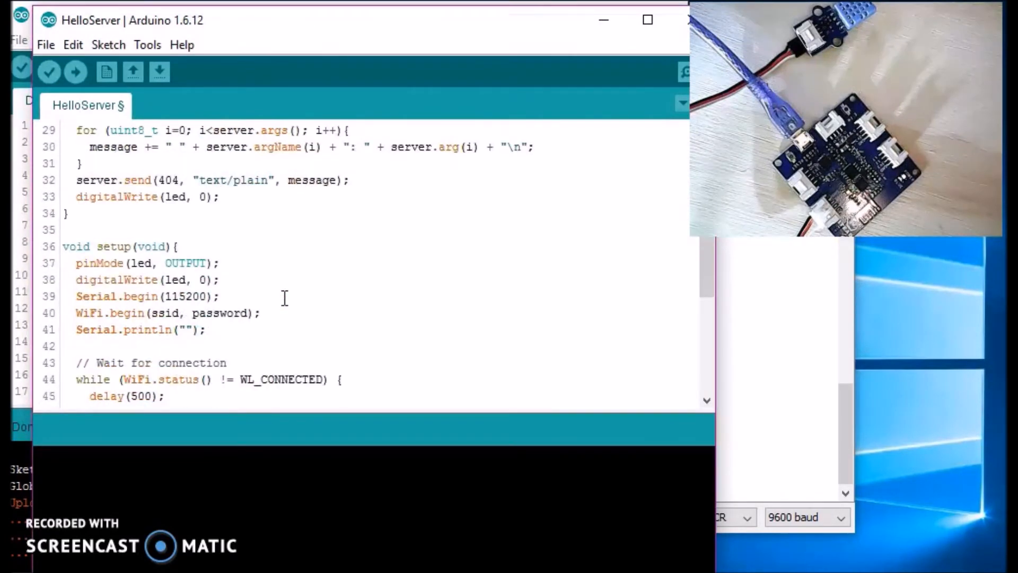
scroll("down", 3)
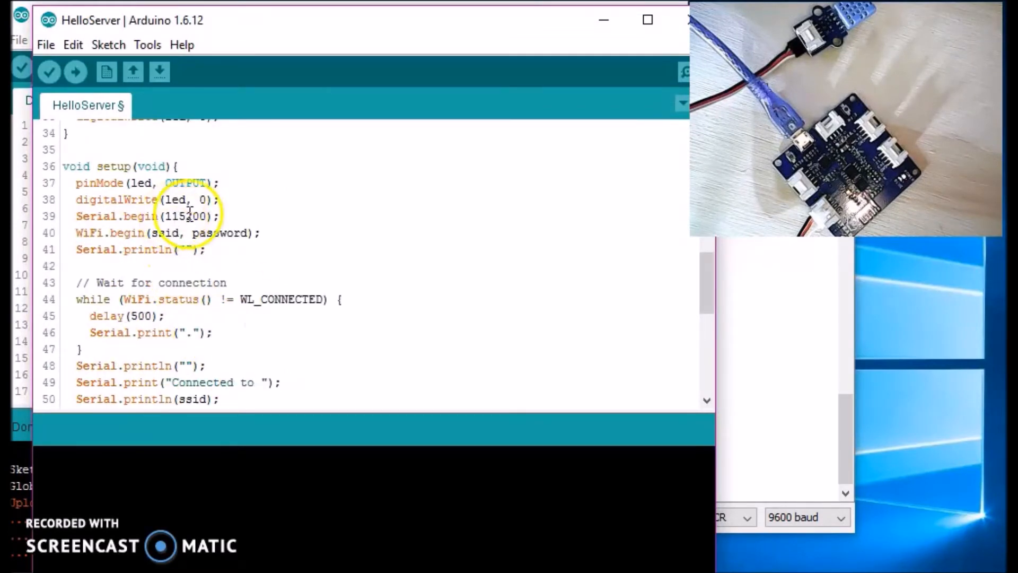
left_click(685, 71)
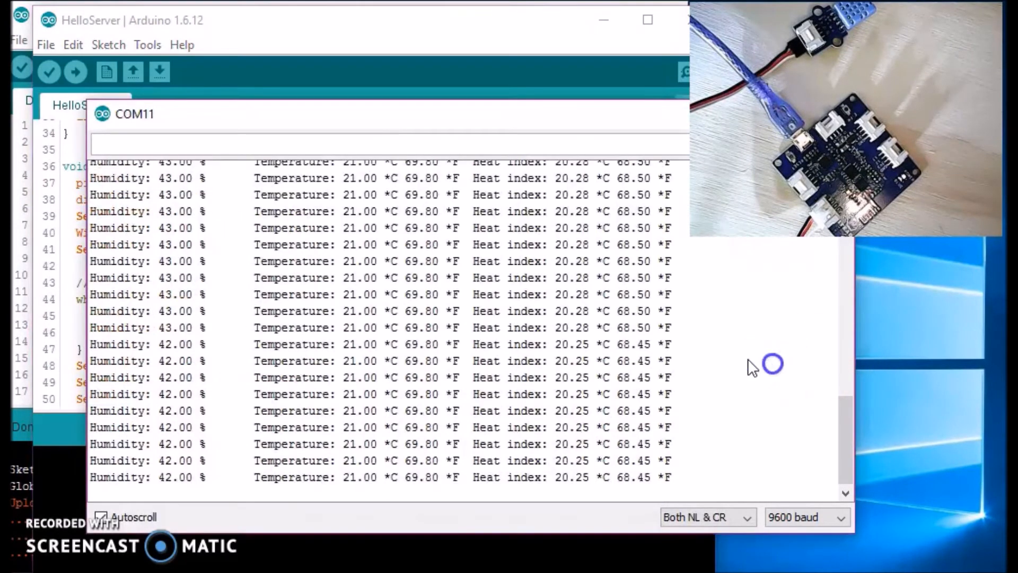
left_click(804, 517)
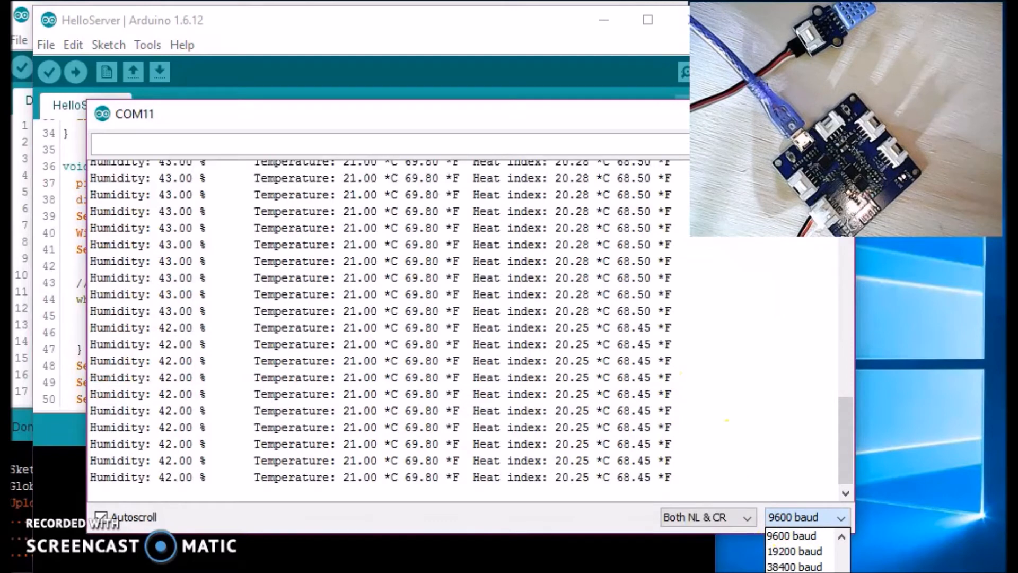
left_click(800, 517)
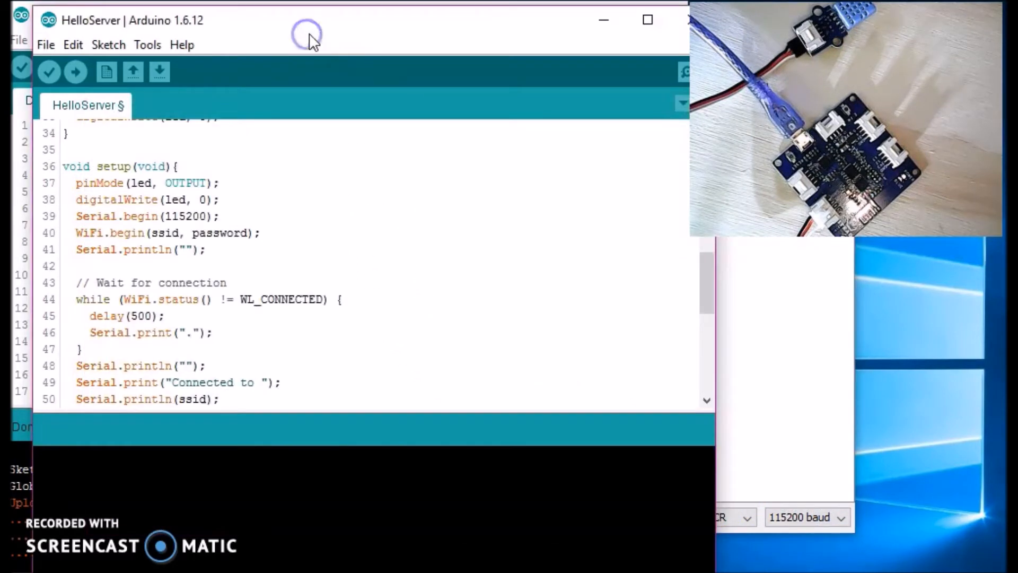
left_click(75, 72)
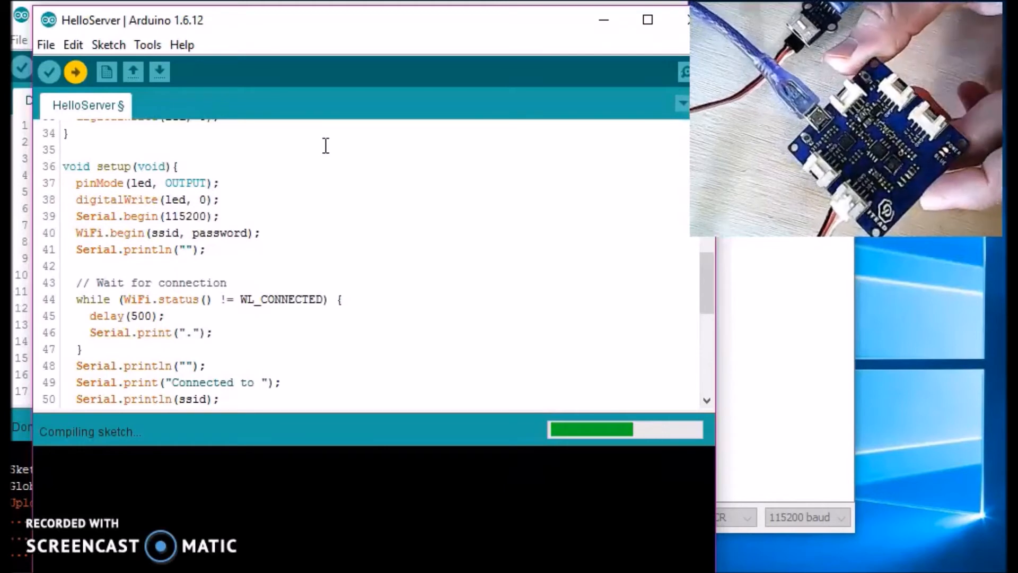
mouse_move(331, 143)
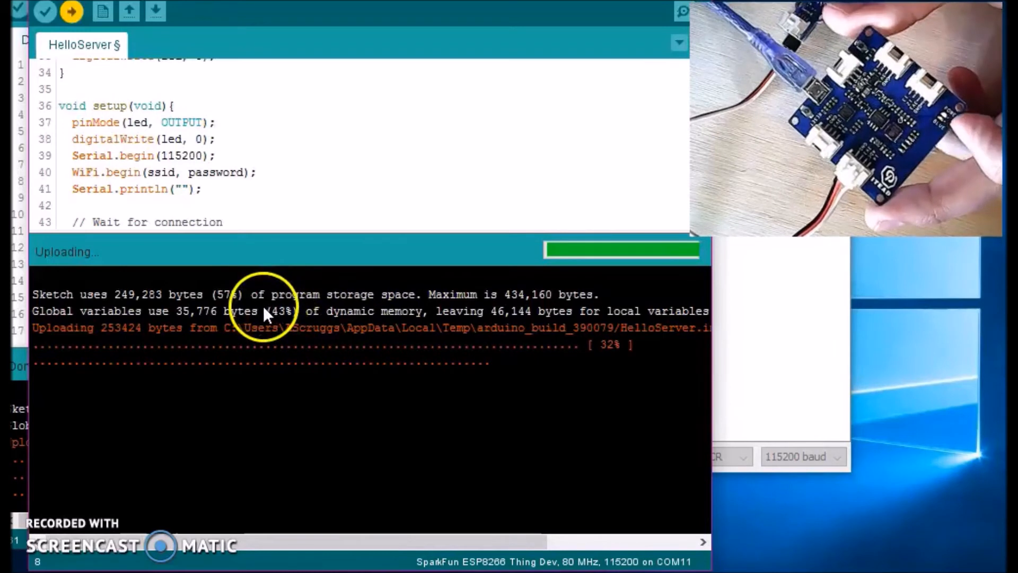
mouse_move(415, 373)
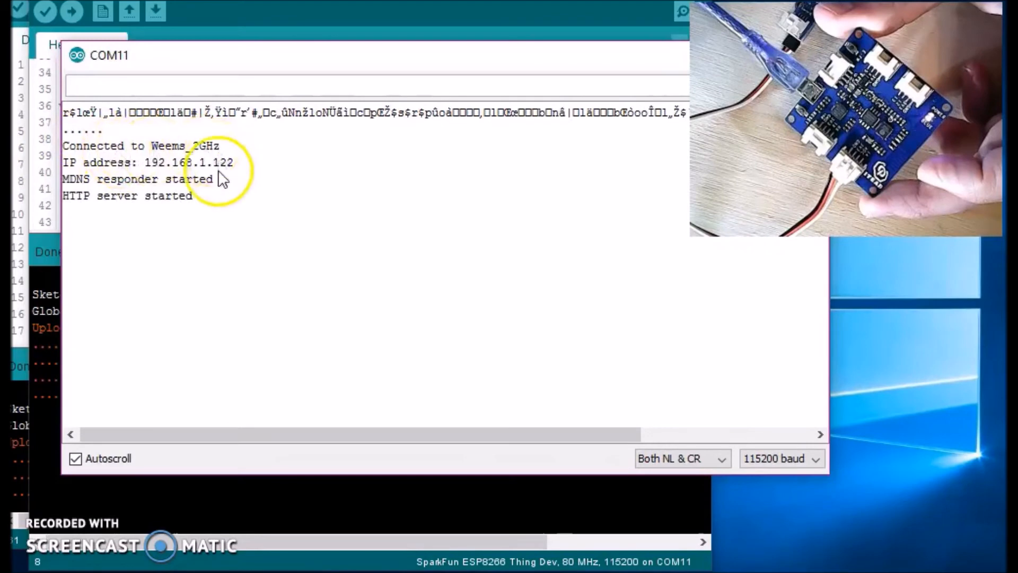
mouse_move(242, 170)
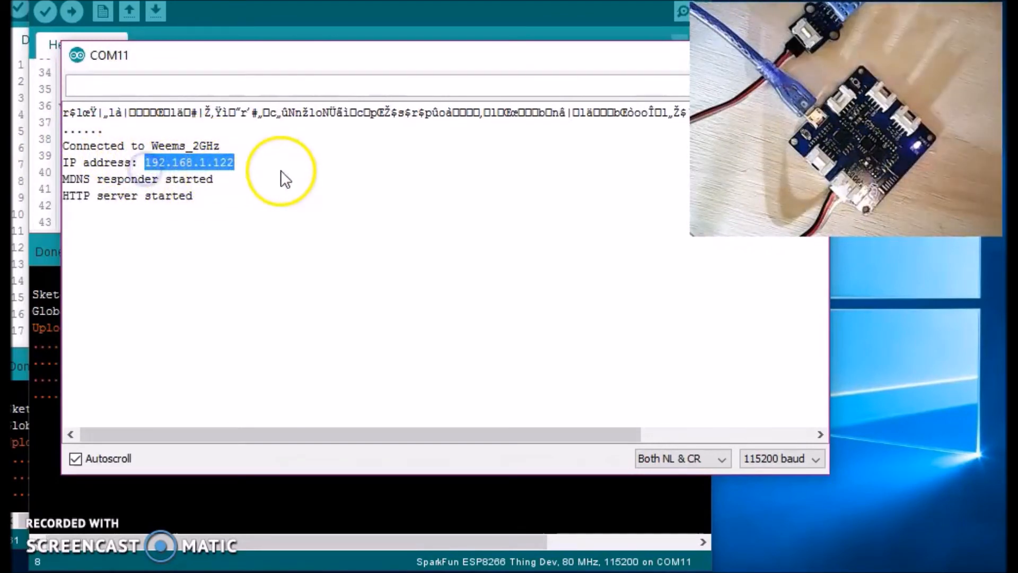
mouse_move(292, 318)
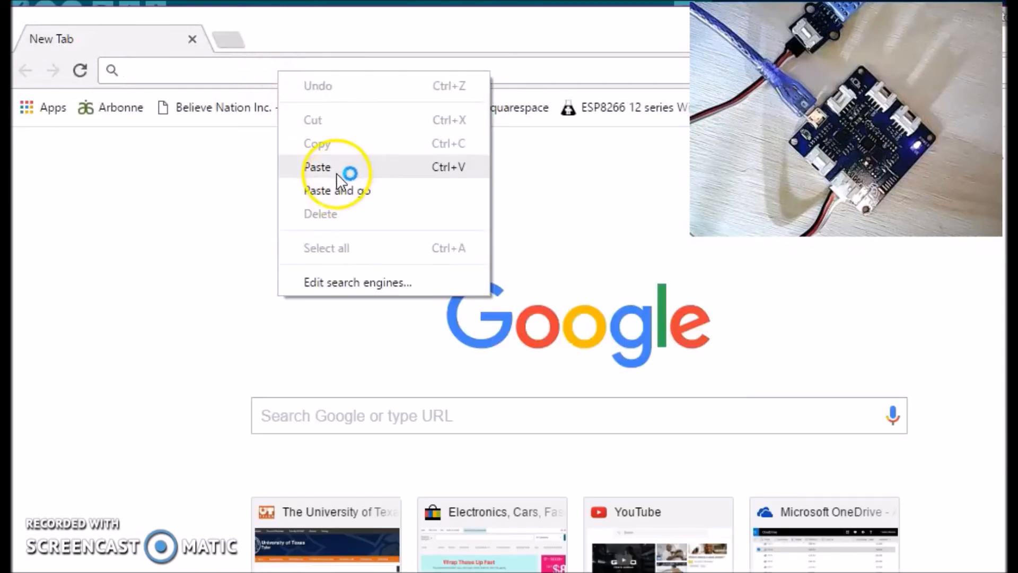
Paste and go to 192.168.1.122 in Chrome, showing 'hello from esp8266!'
left_click(336, 190)
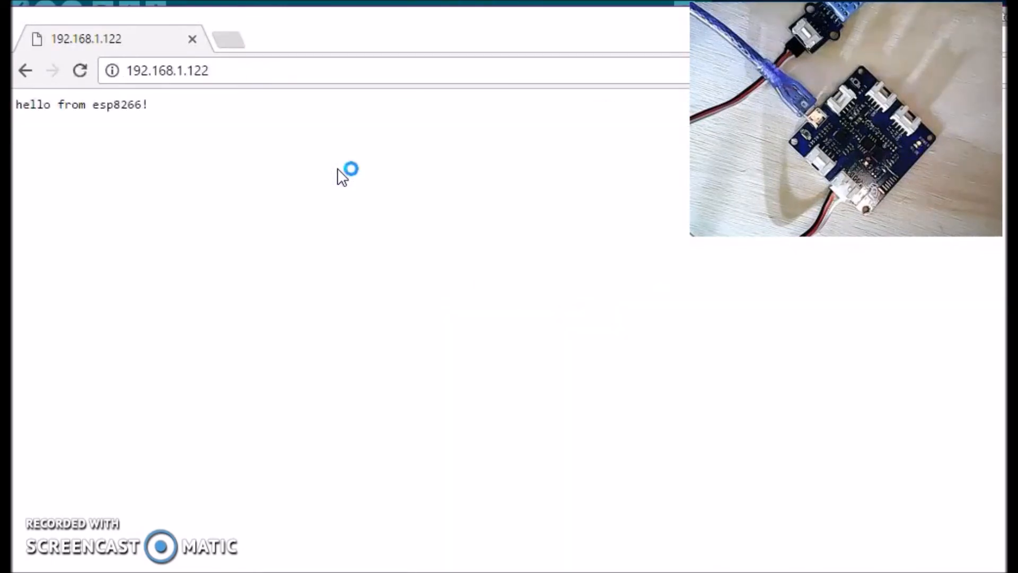